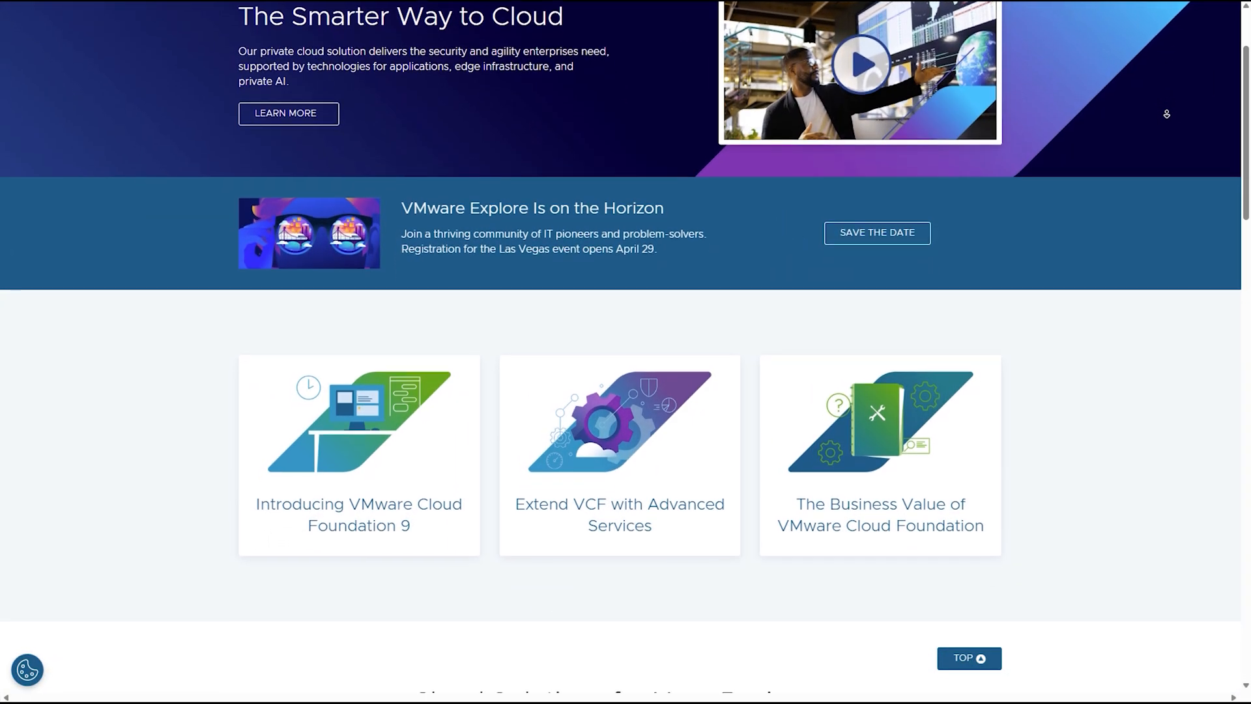
Scroll the VMware home page down to the App Platform, Cloud Infrastructure and Networking solutions
scroll(down, 3)
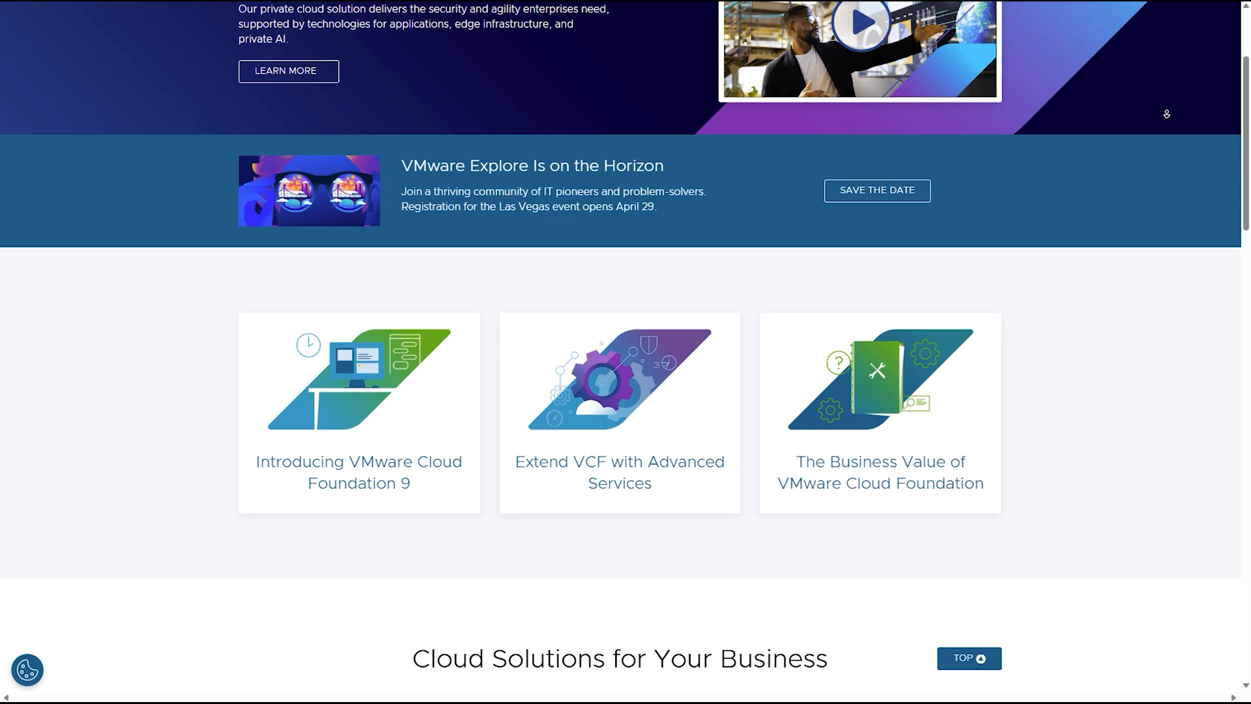
scroll(down, 3)
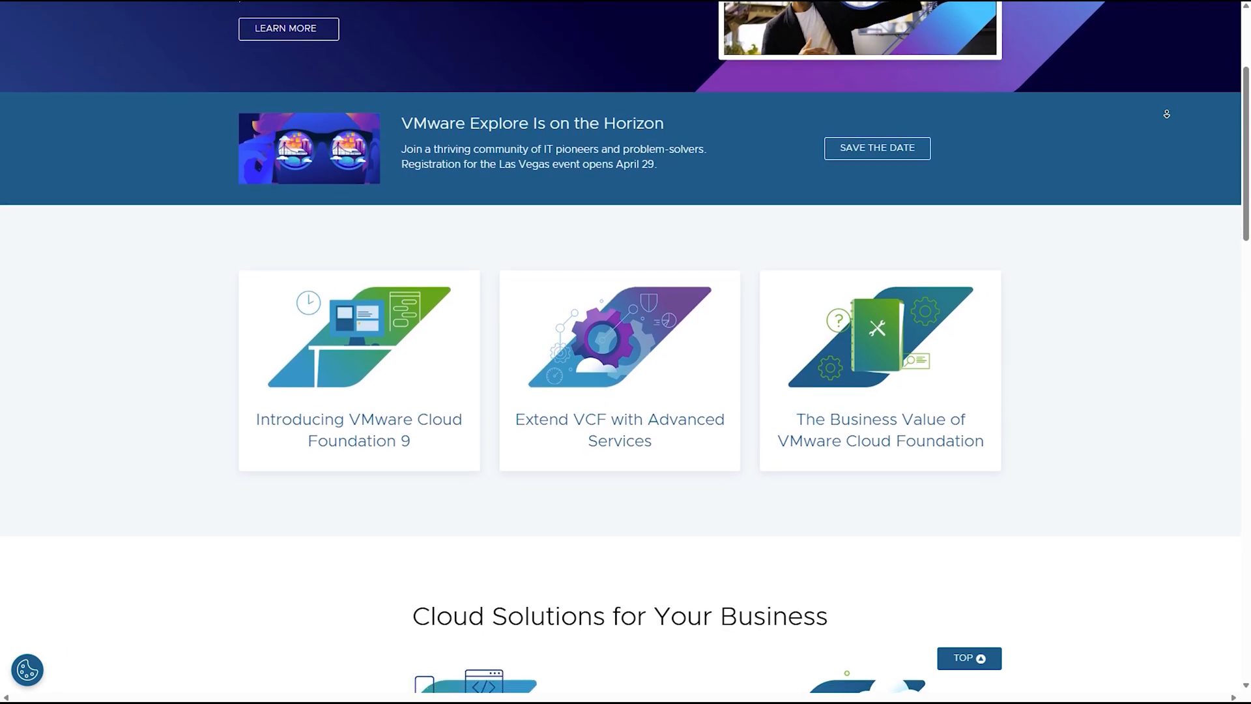
scroll(down, 3)
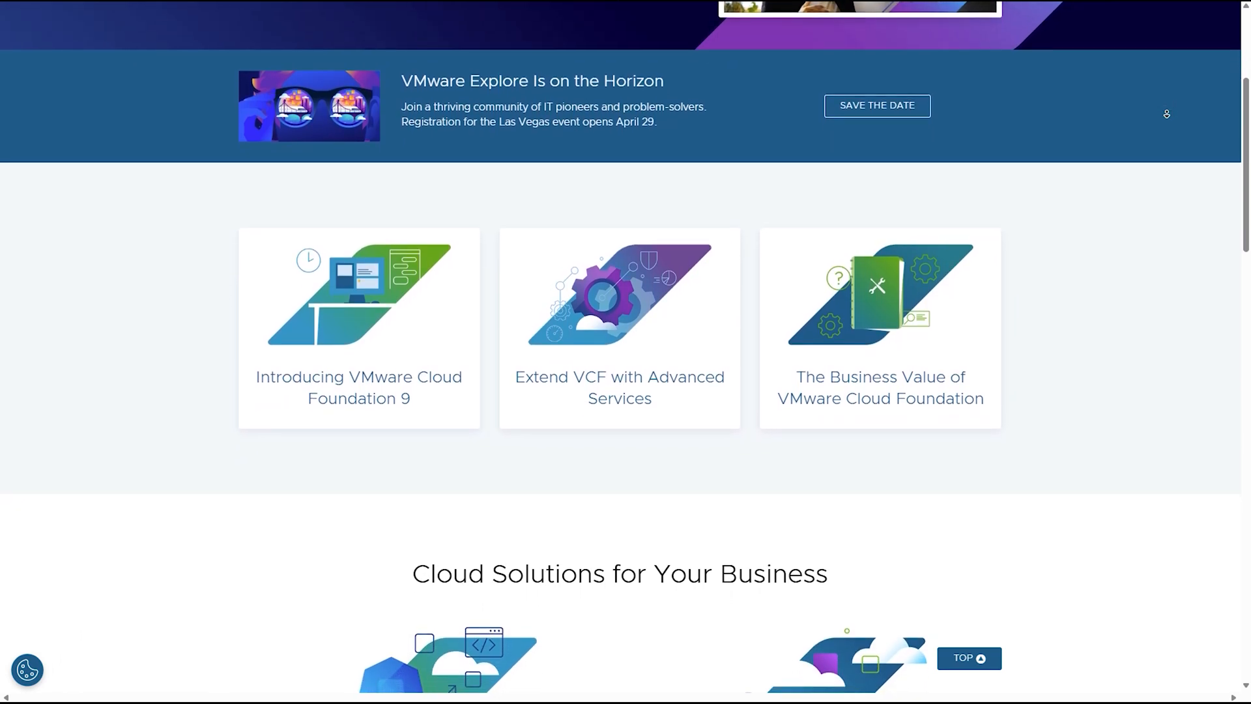
scroll(down, 3)
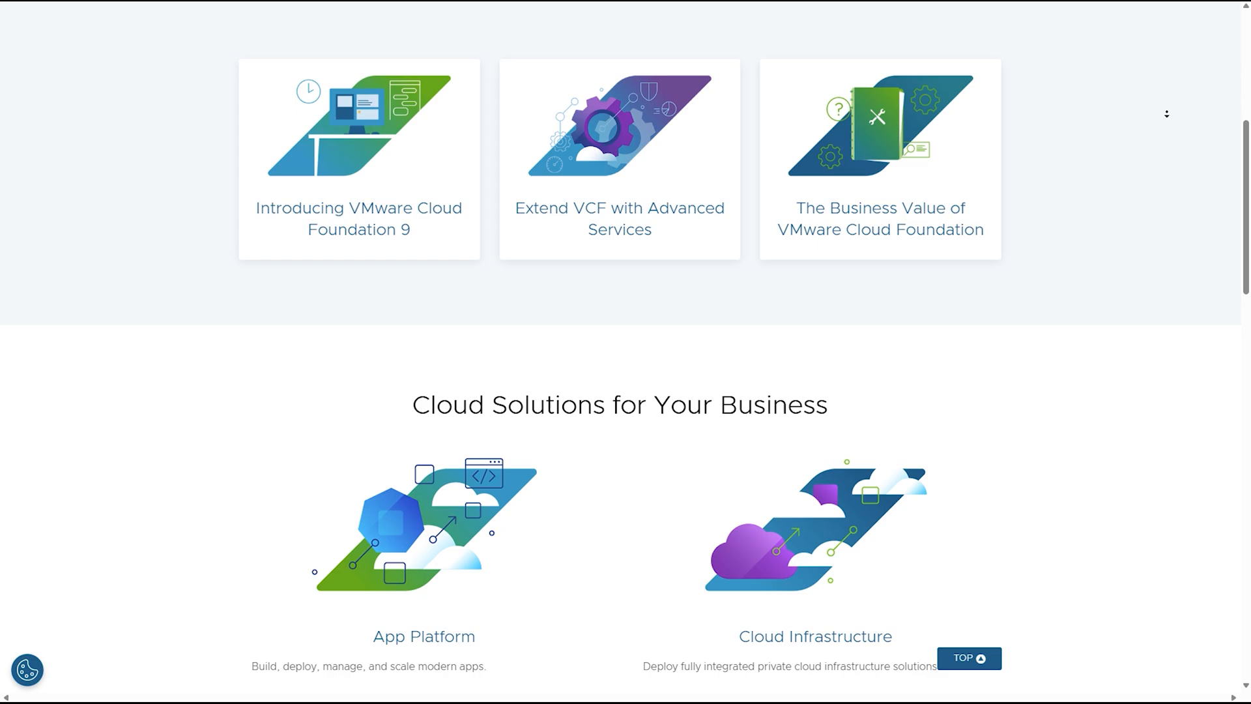
scroll(down, 3)
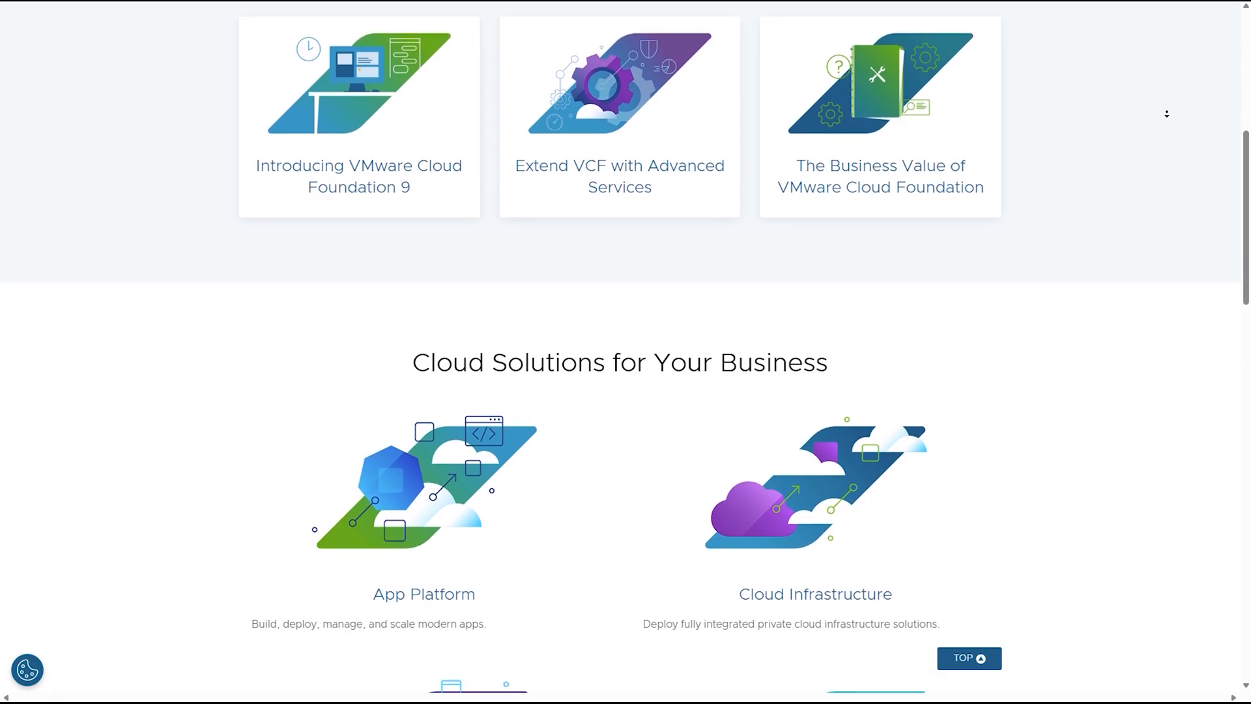
scroll(down, 3)
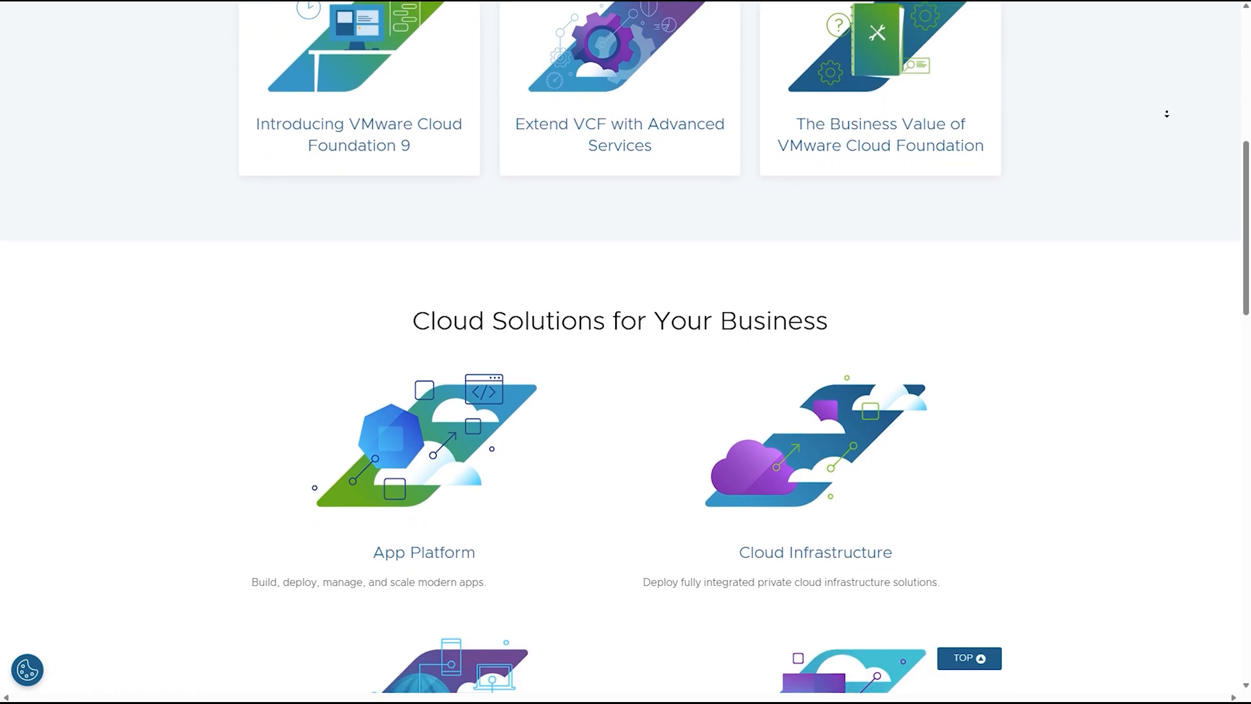
scroll(down, 3)
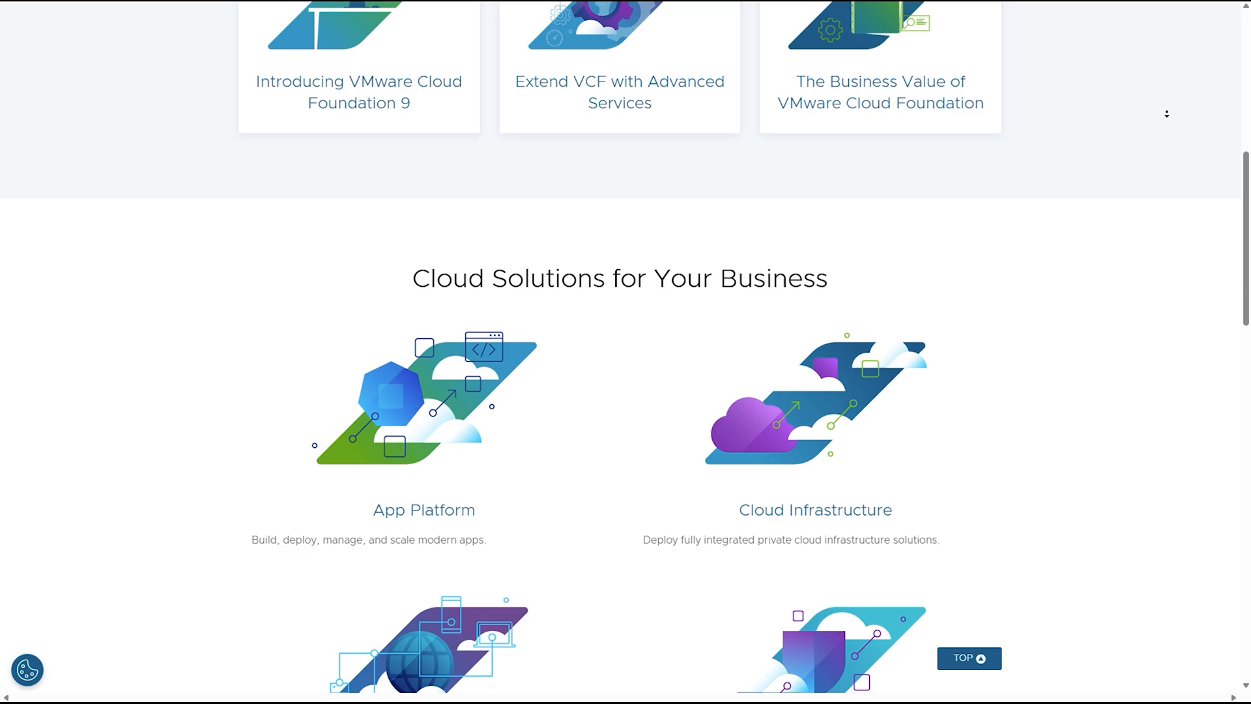
scroll(down, 3)
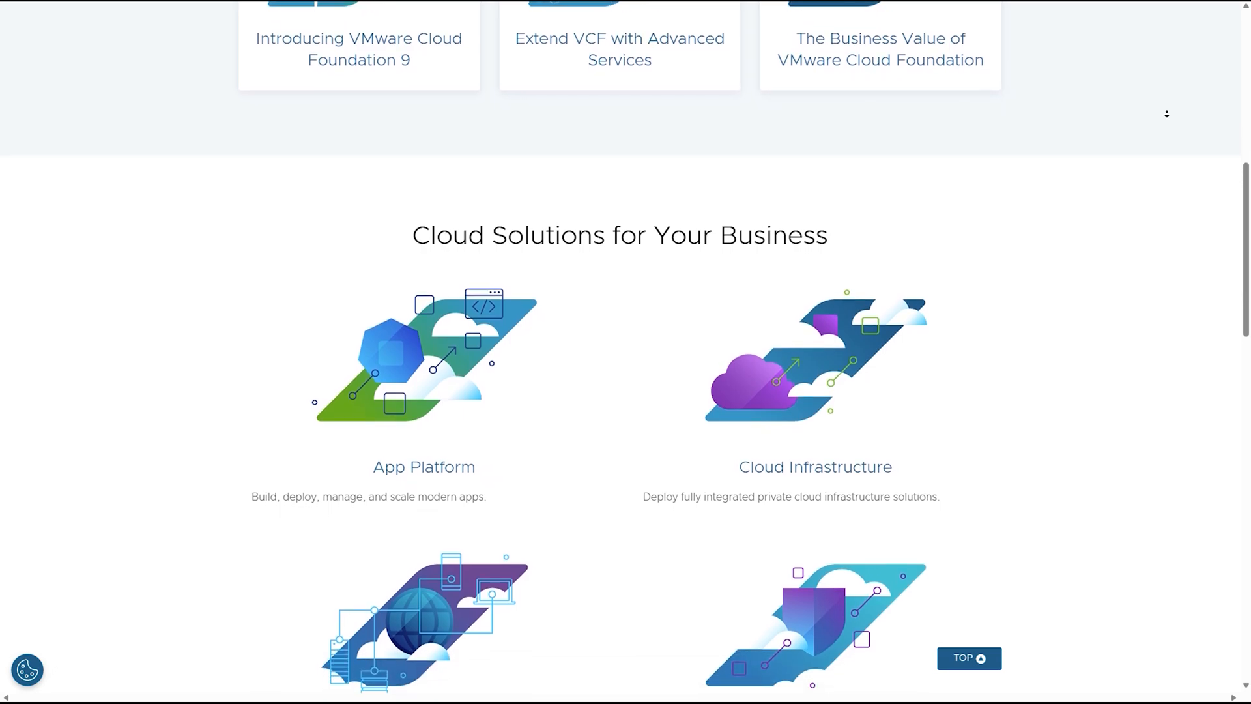
scroll(down, 3)
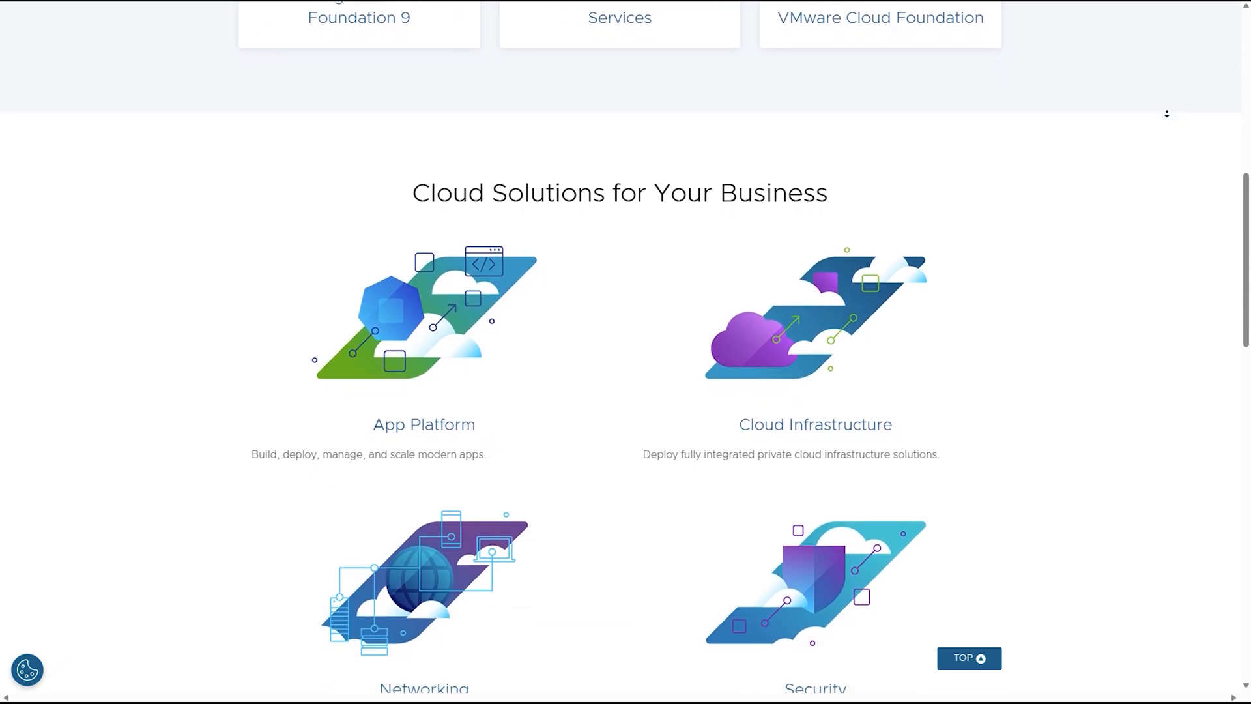
scroll(down, 3)
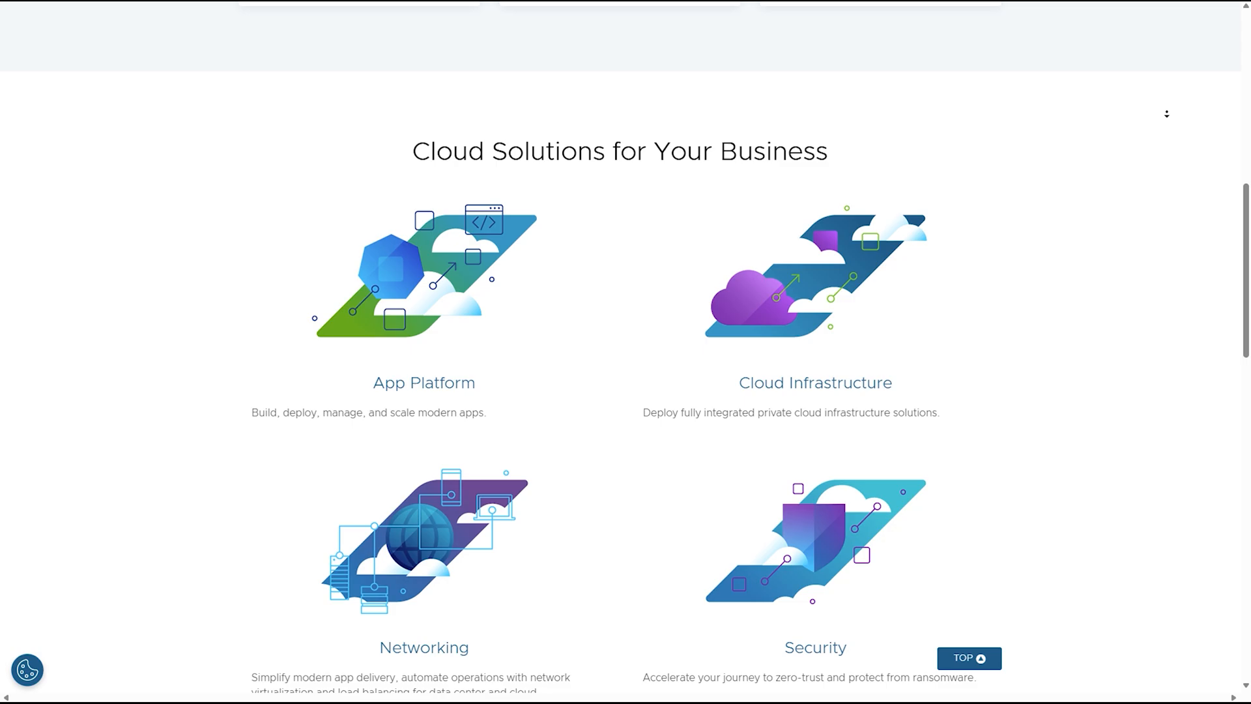
scroll(down, 3)
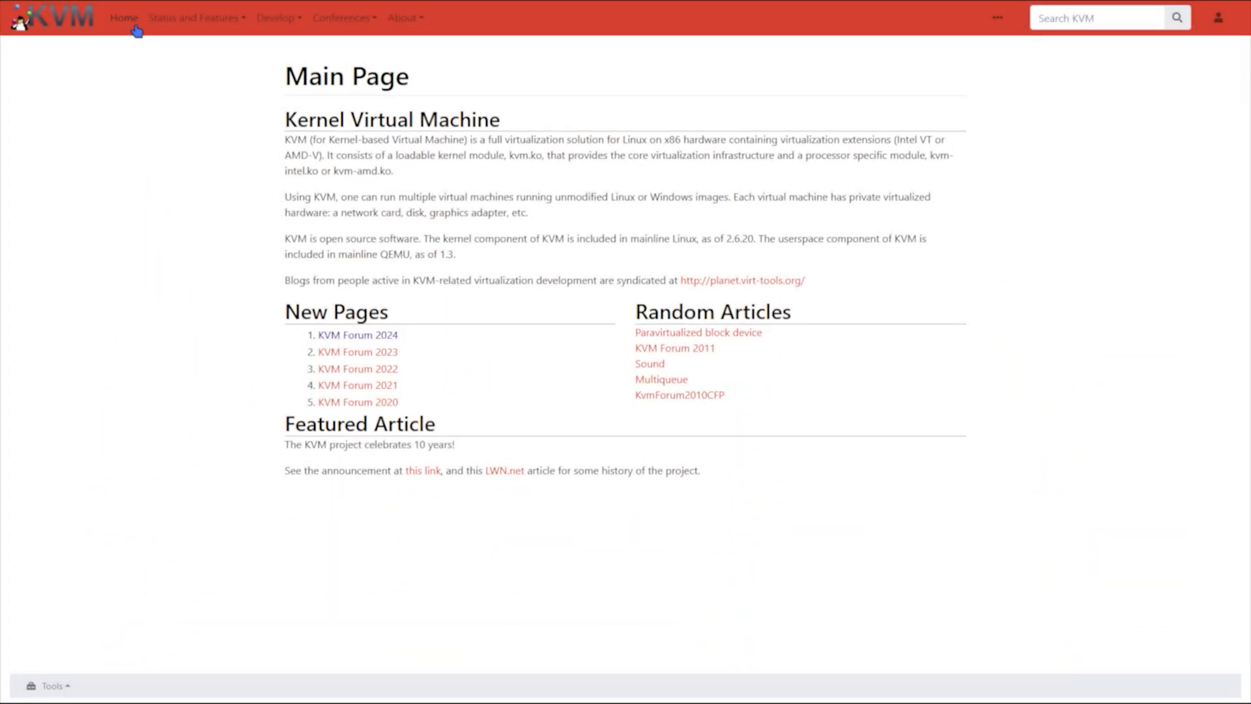
Navigate via the Status and Features menu to the KVM Guest Support Status page
click(193, 17)
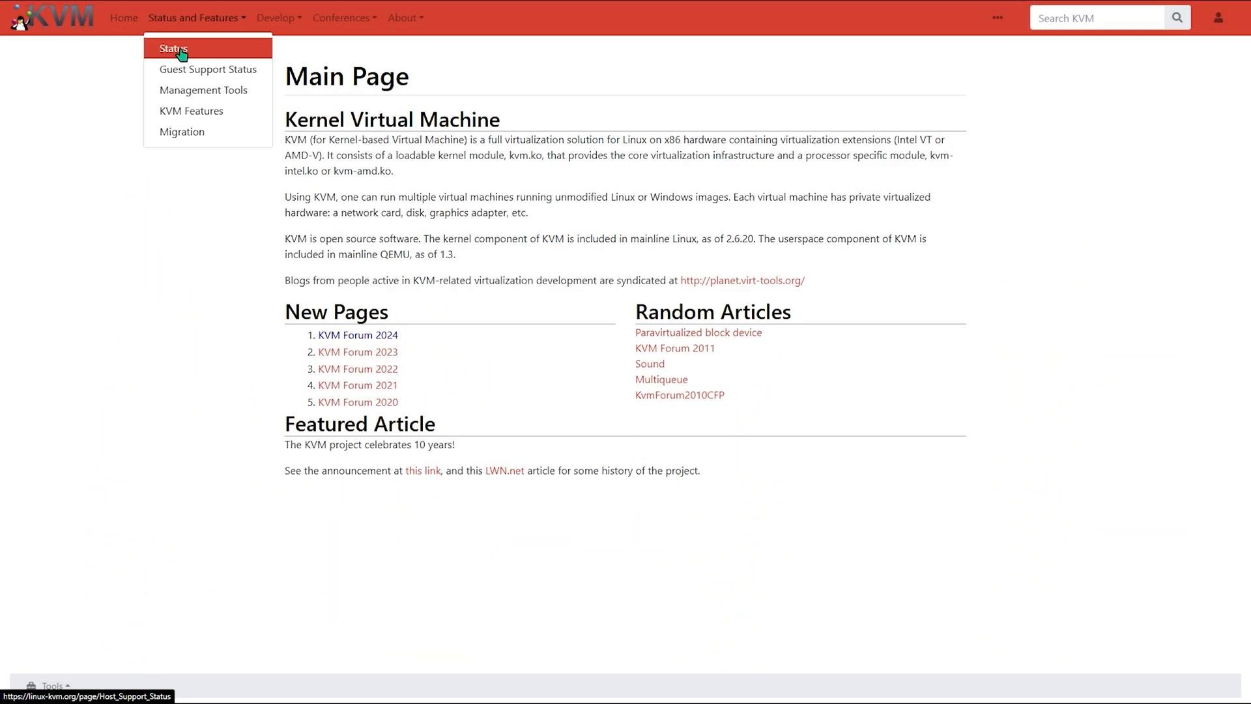
click(174, 48)
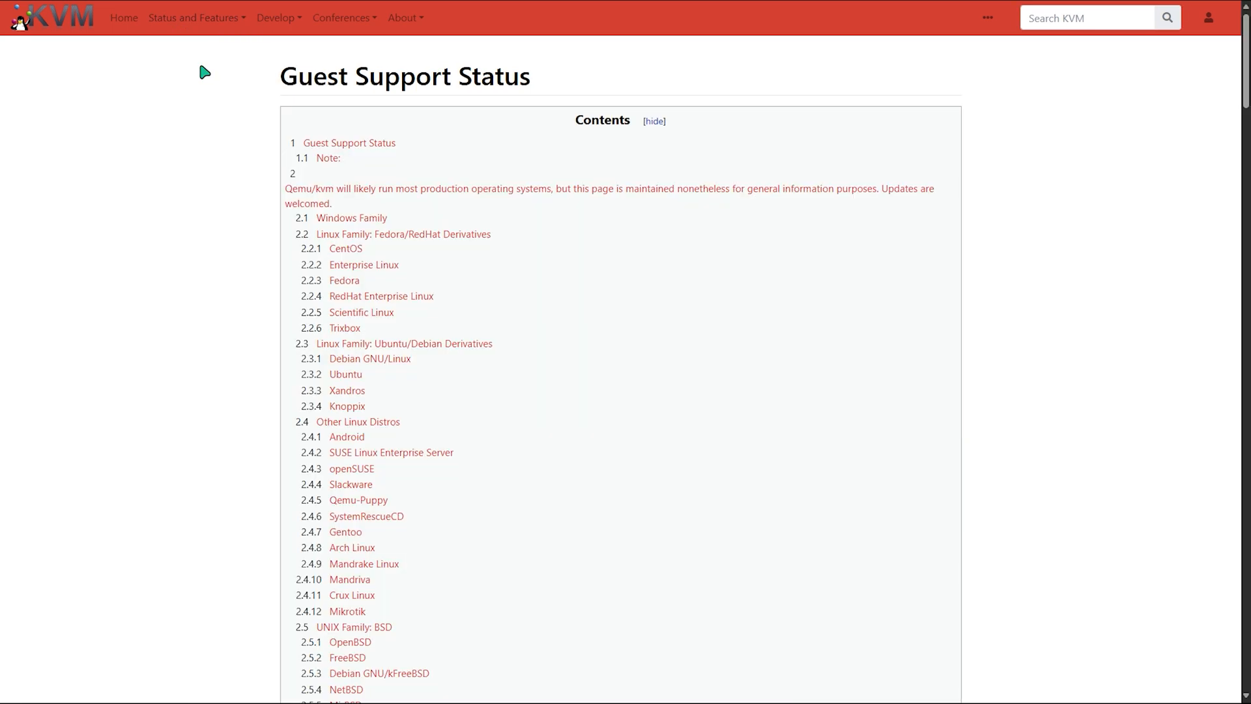
Scroll past the contents list to the Guest Support Status heading and Windows Family table
scroll(down, 3)
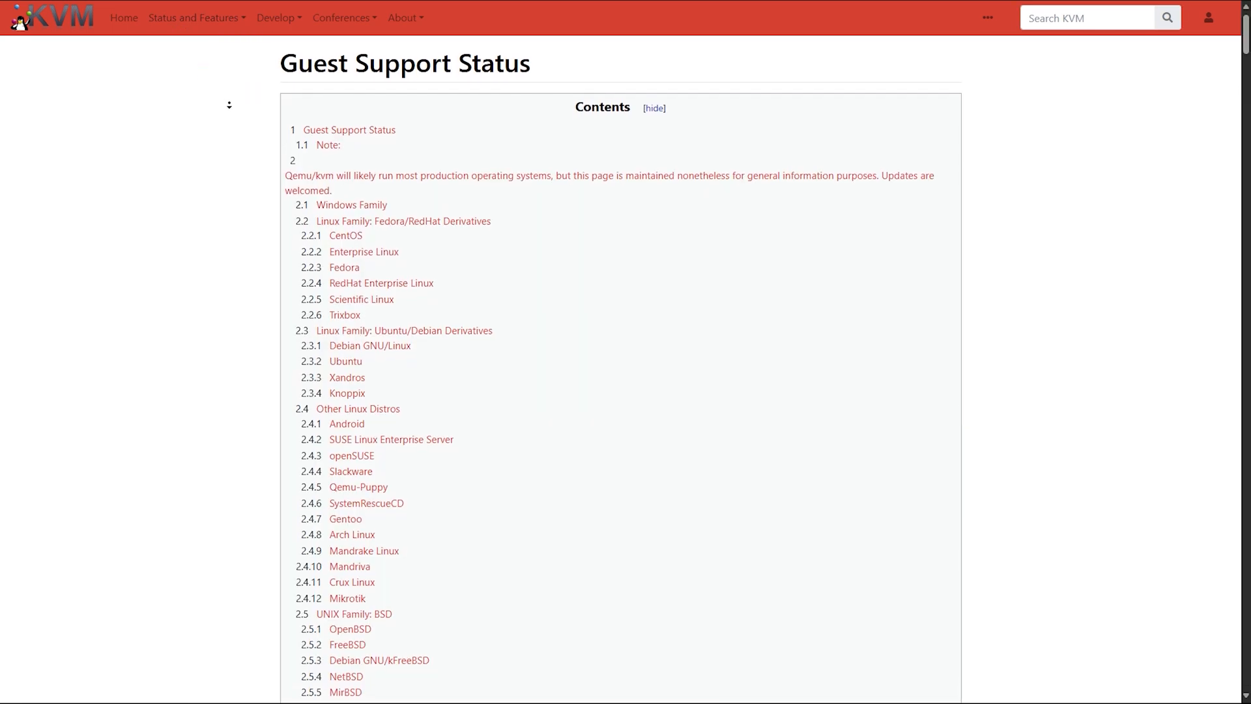
scroll(down, 3)
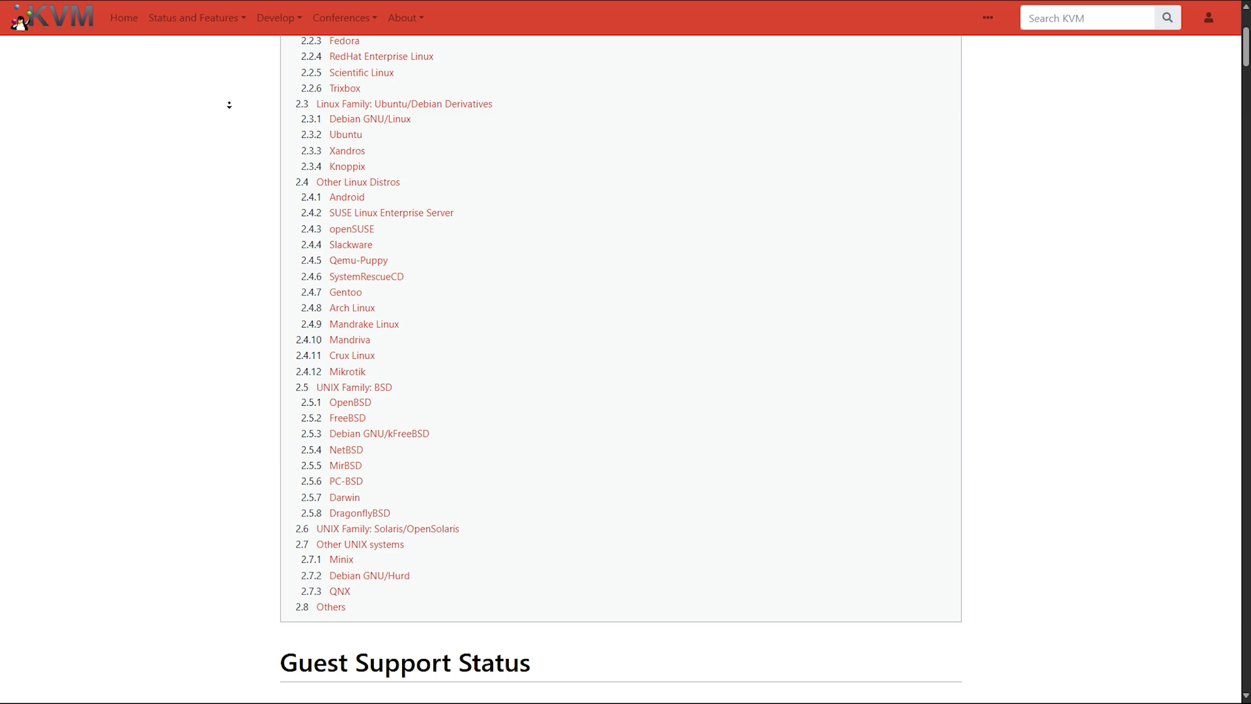
scroll(down, 3)
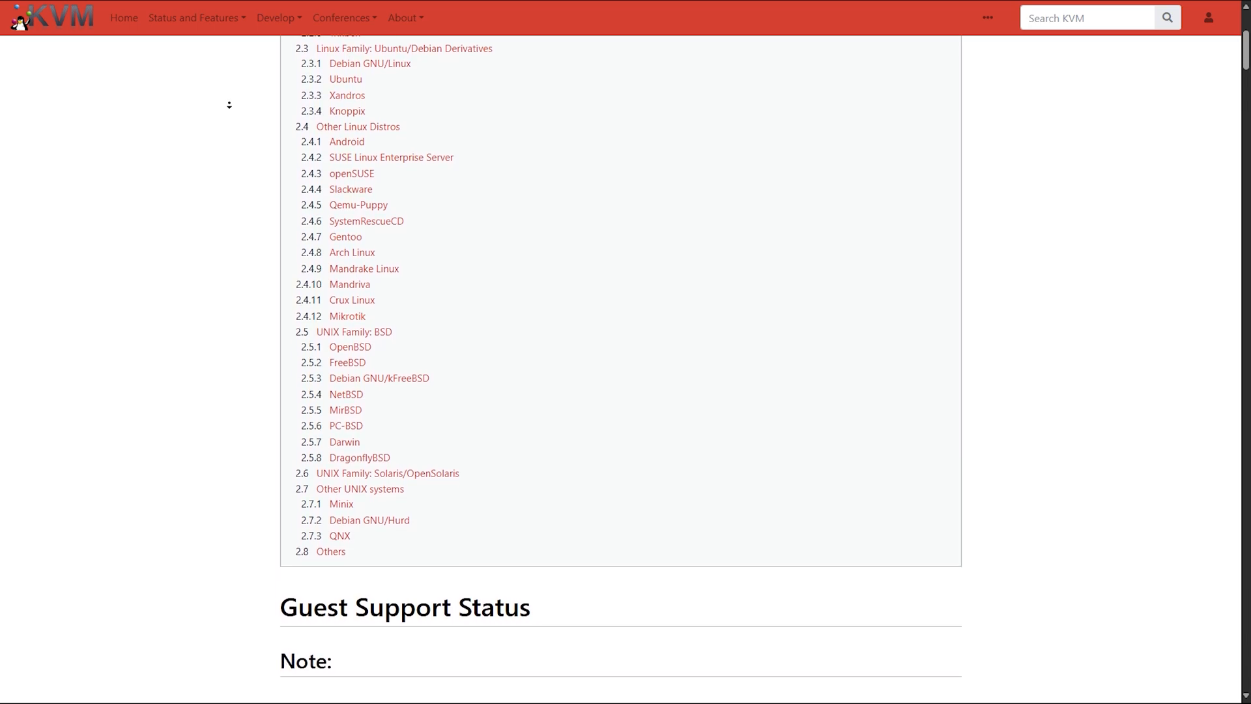
scroll(down, 3)
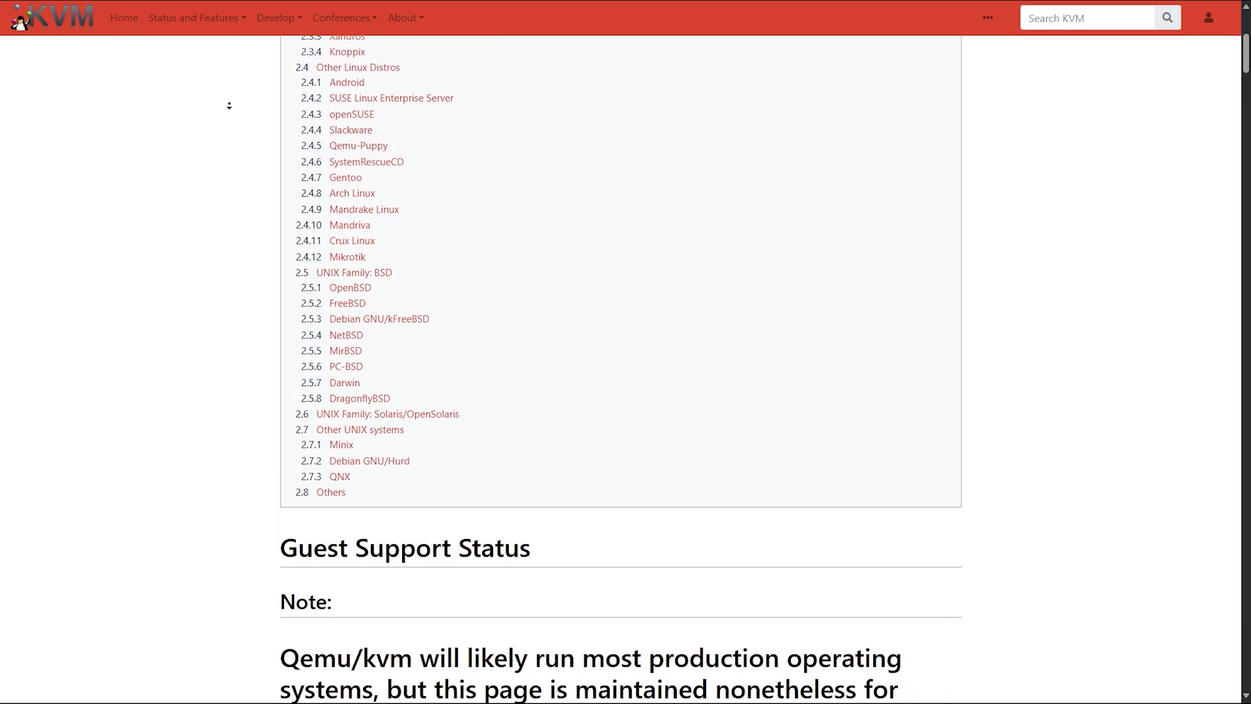
scroll(down, 3)
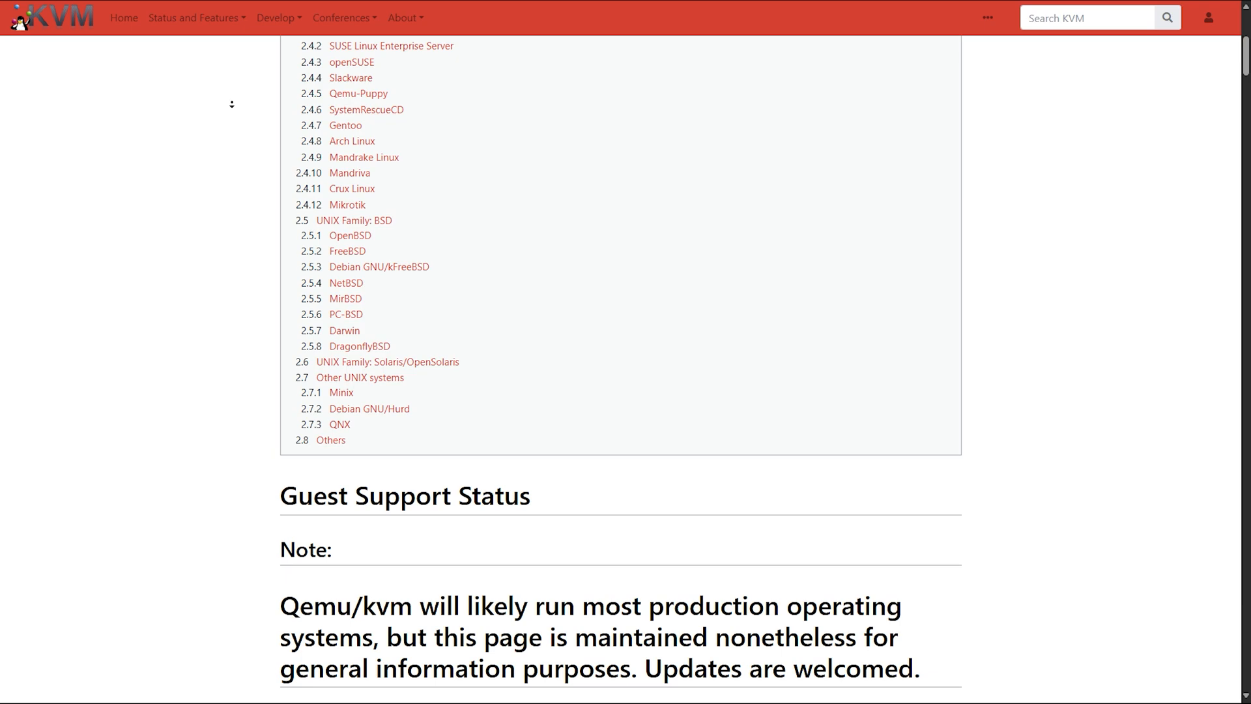
scroll(down, 3)
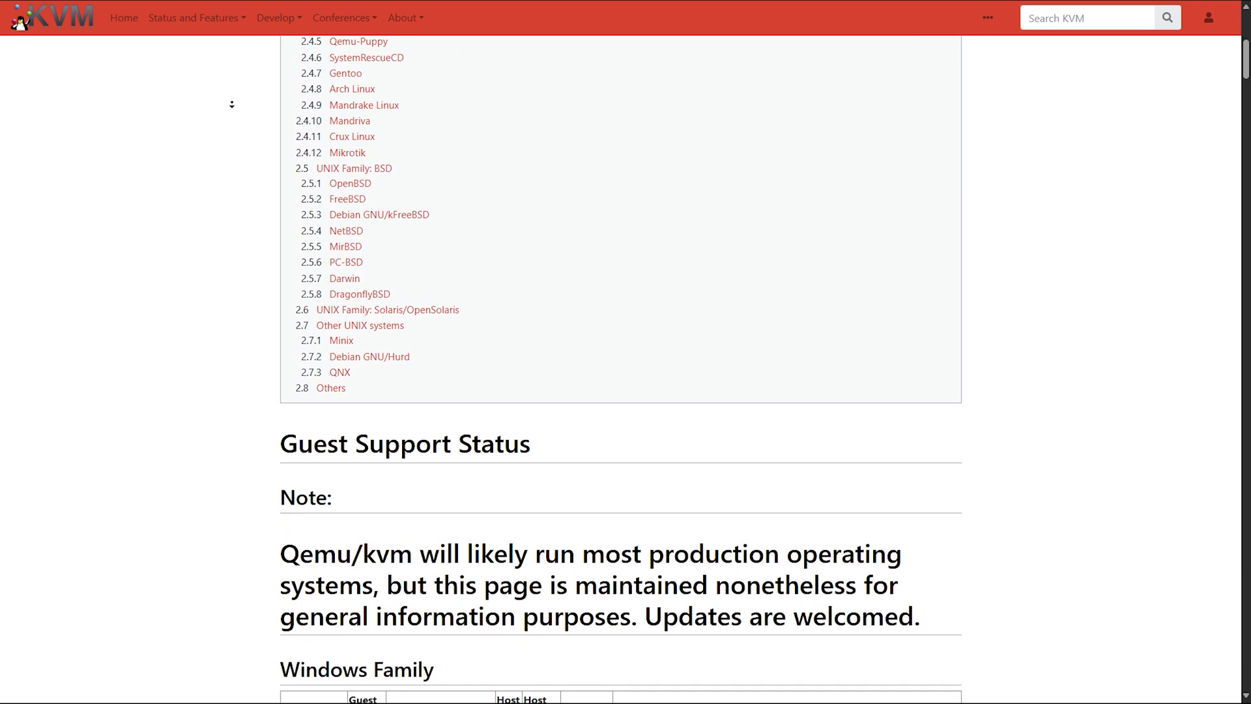
scroll(down, 3)
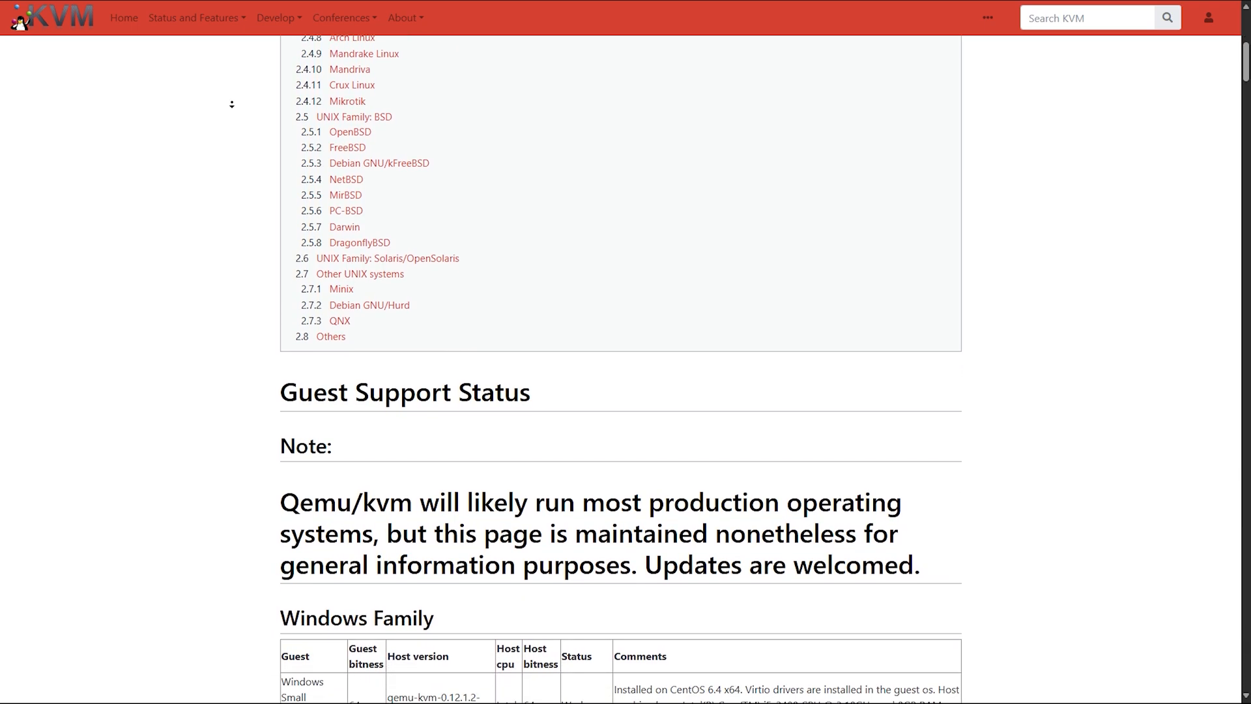
scroll(down, 3)
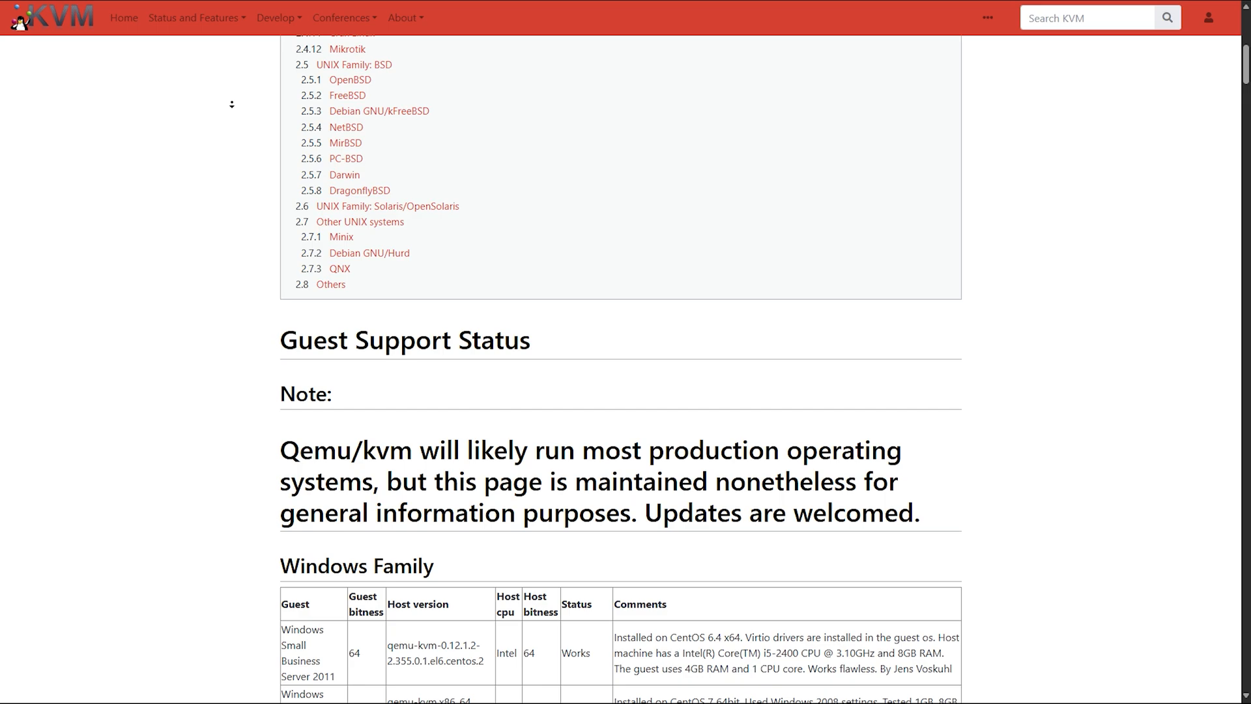
scroll(down, 3)
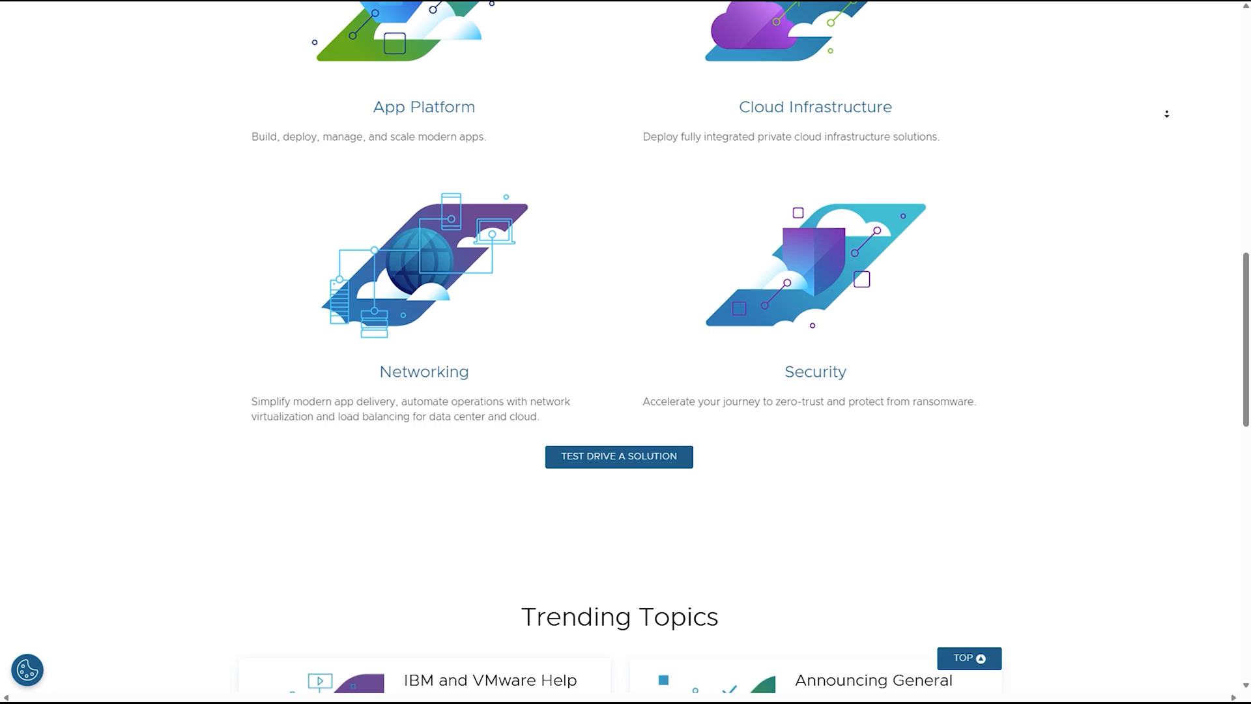
Scroll the VMware page past Networking and Security down to the Trending Topics cards
scroll(down, 3)
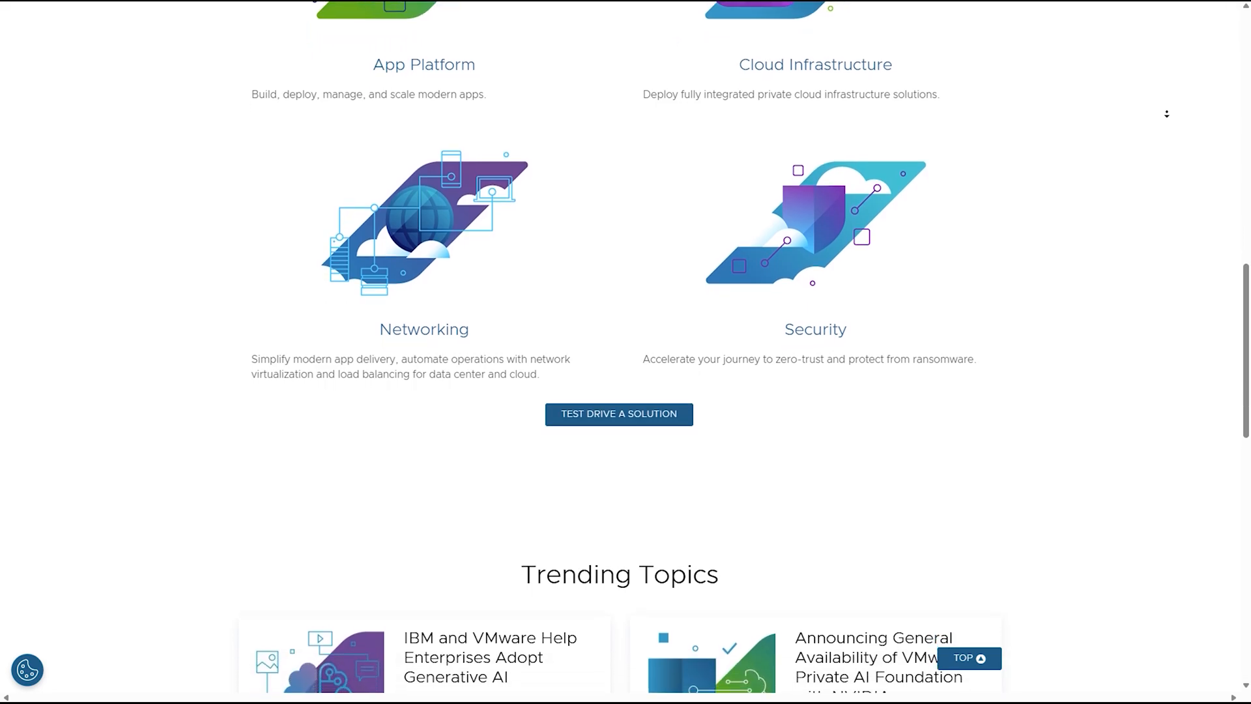
scroll(down, 3)
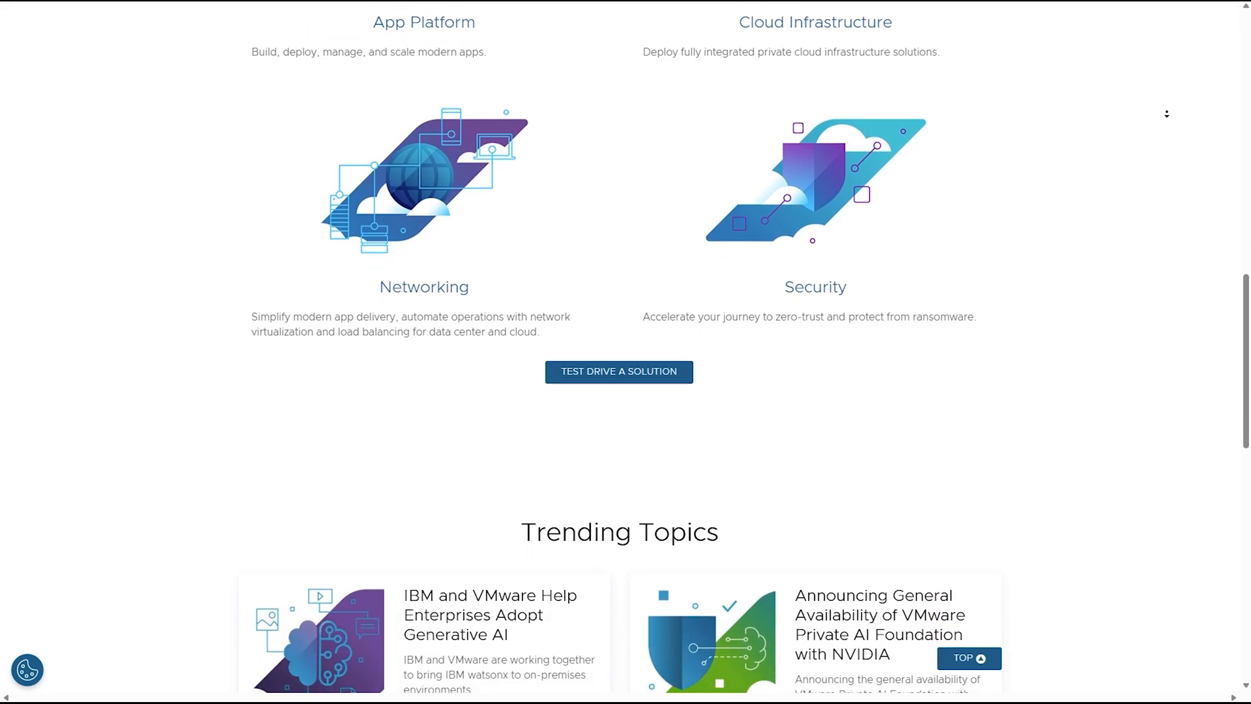
scroll(down, 3)
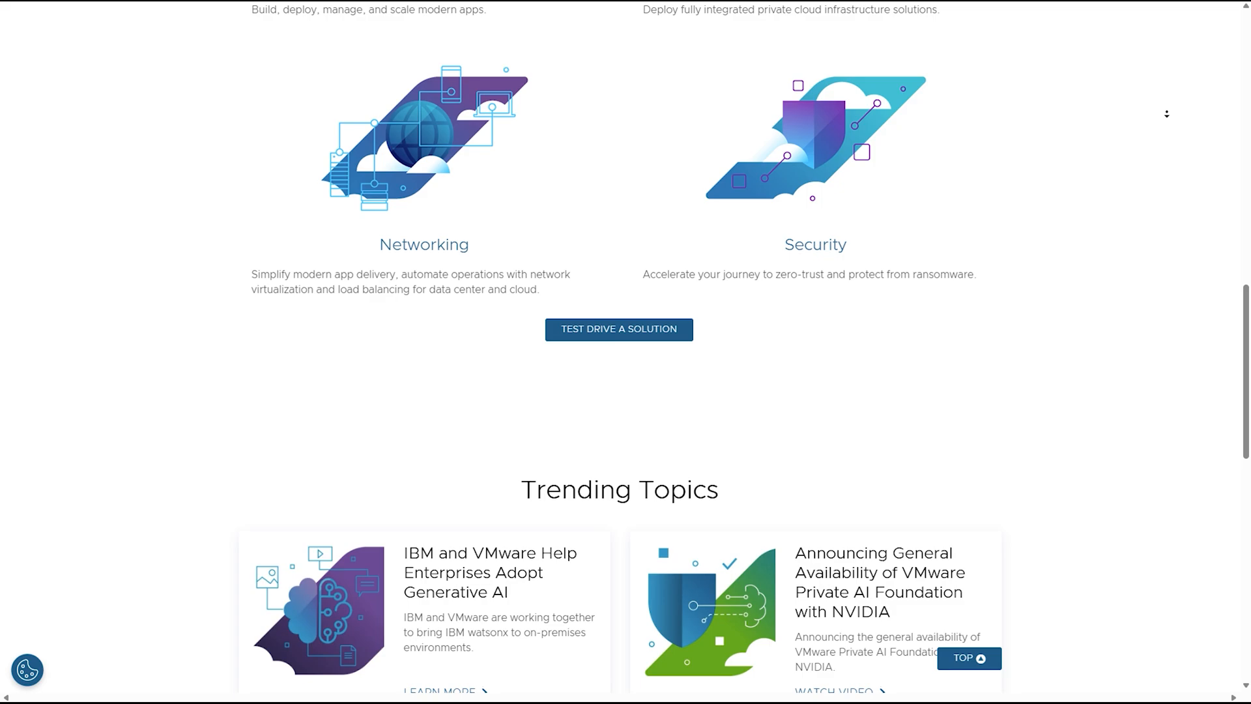
scroll(down, 3)
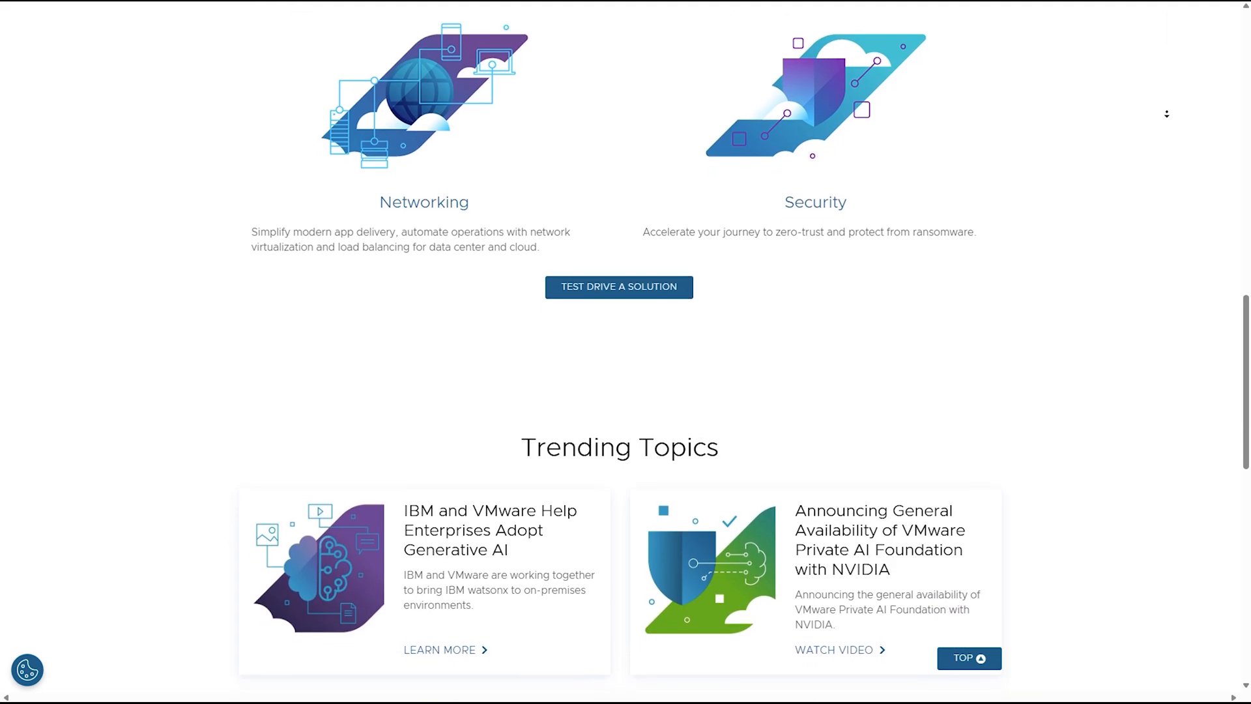
scroll(down, 3)
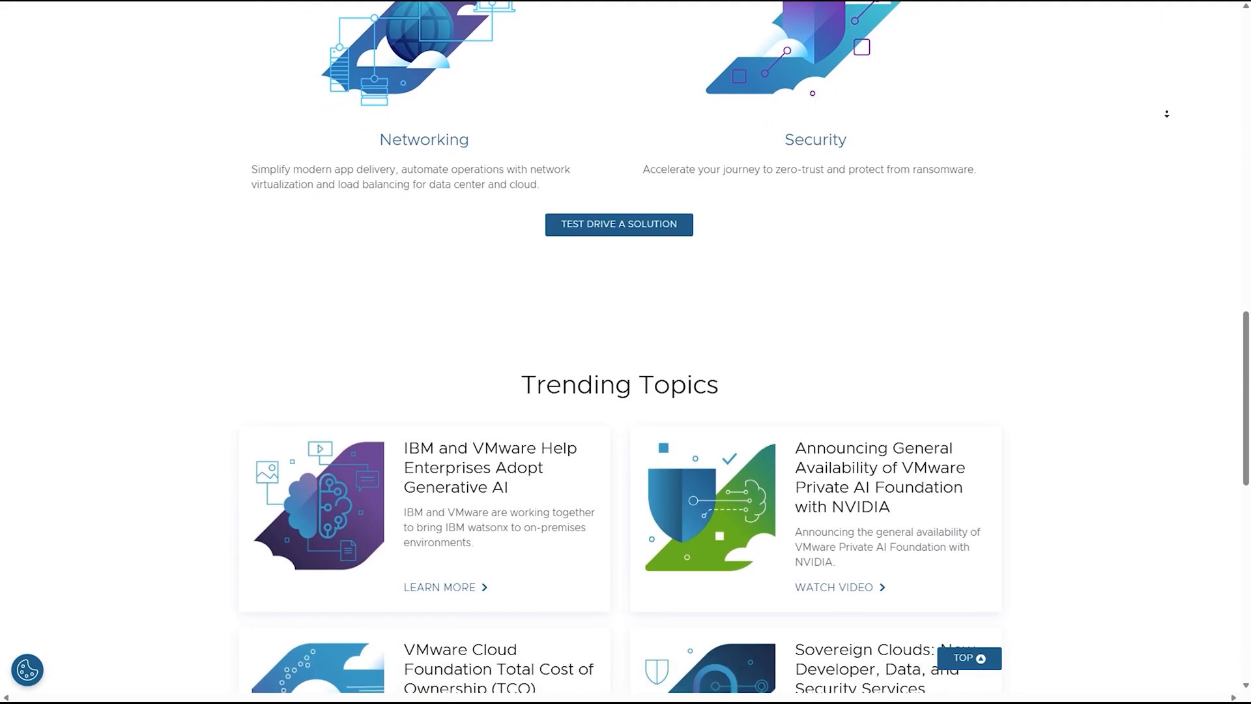
scroll(down, 3)
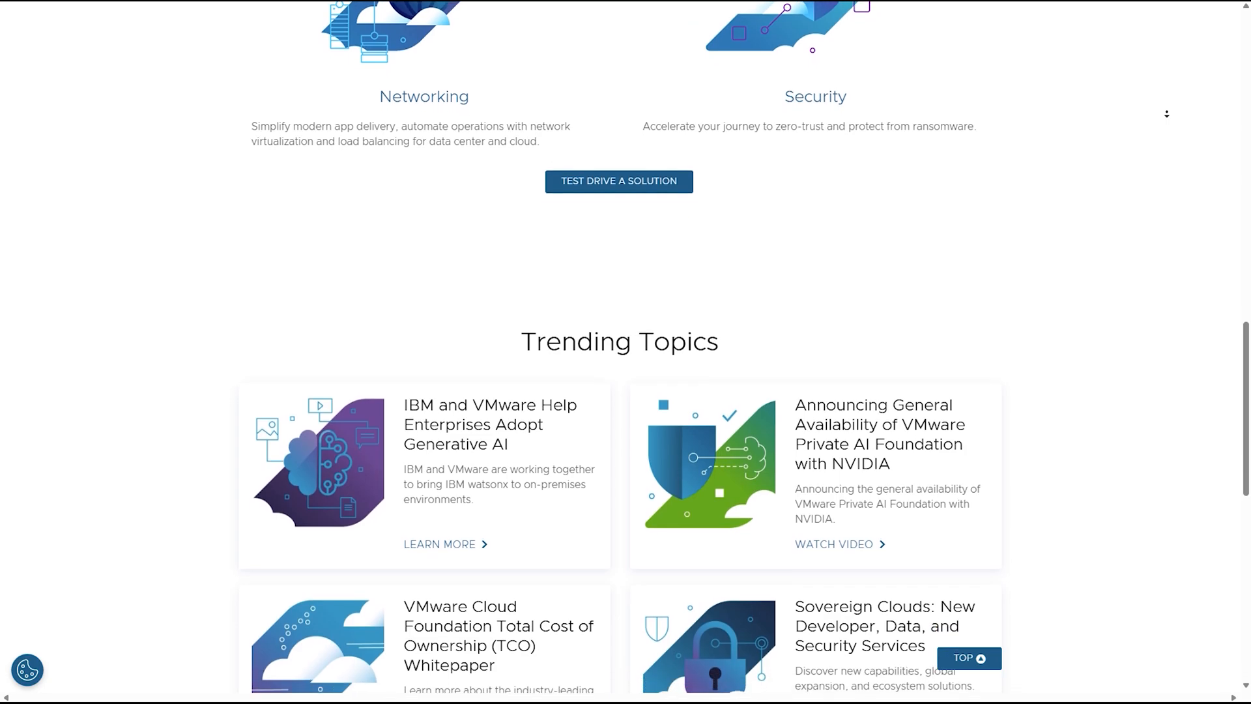
scroll(down, 3)
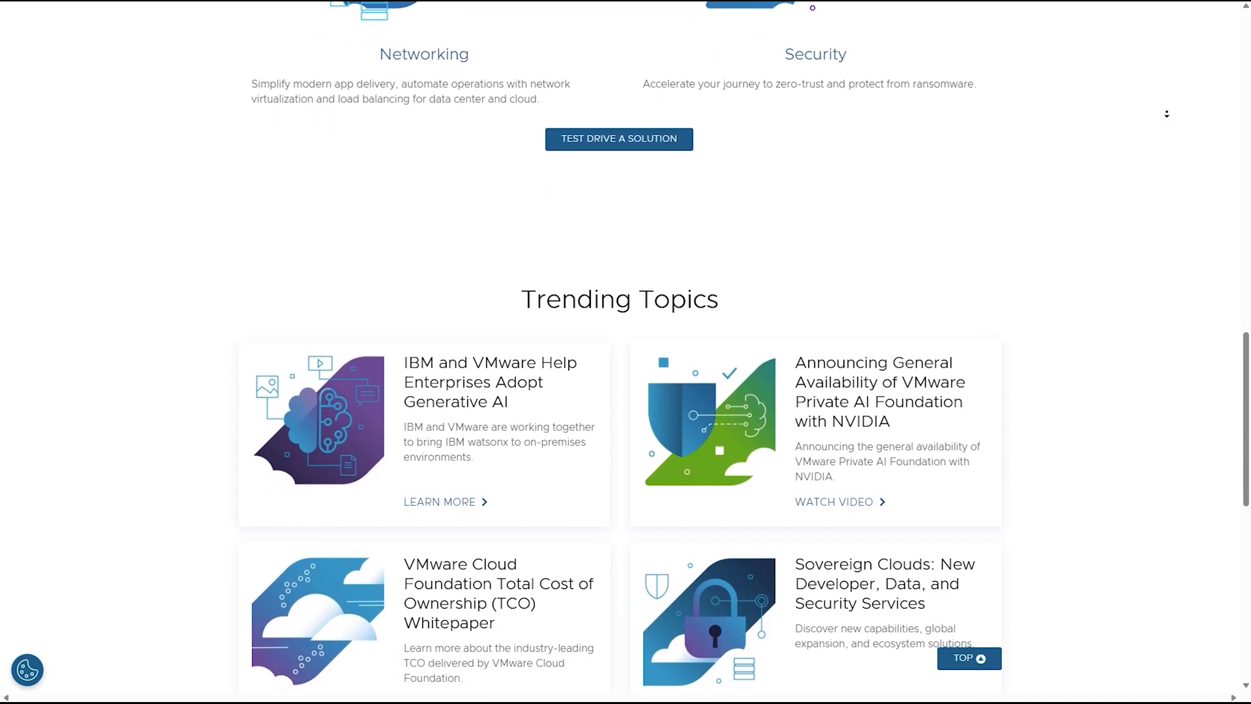
scroll(down, 3)
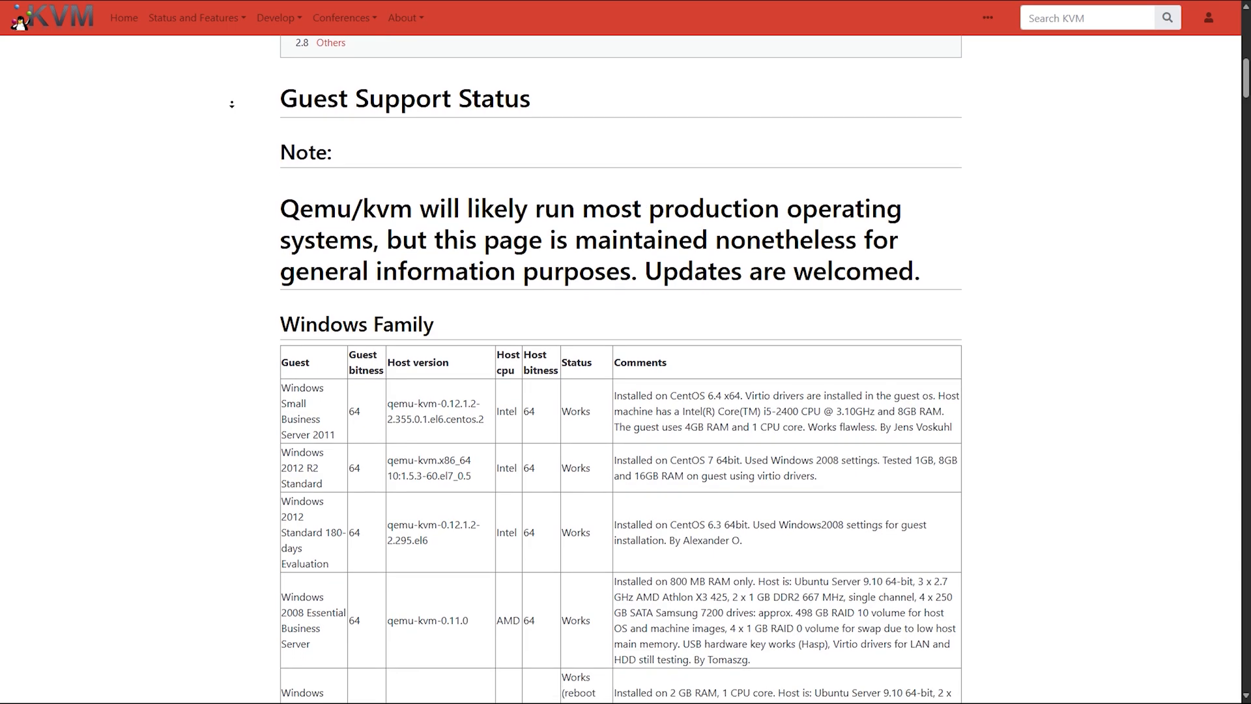
Scroll the Windows Family table down to the Windows 2008 R2 and Windows 10 entries
scroll(down, 3)
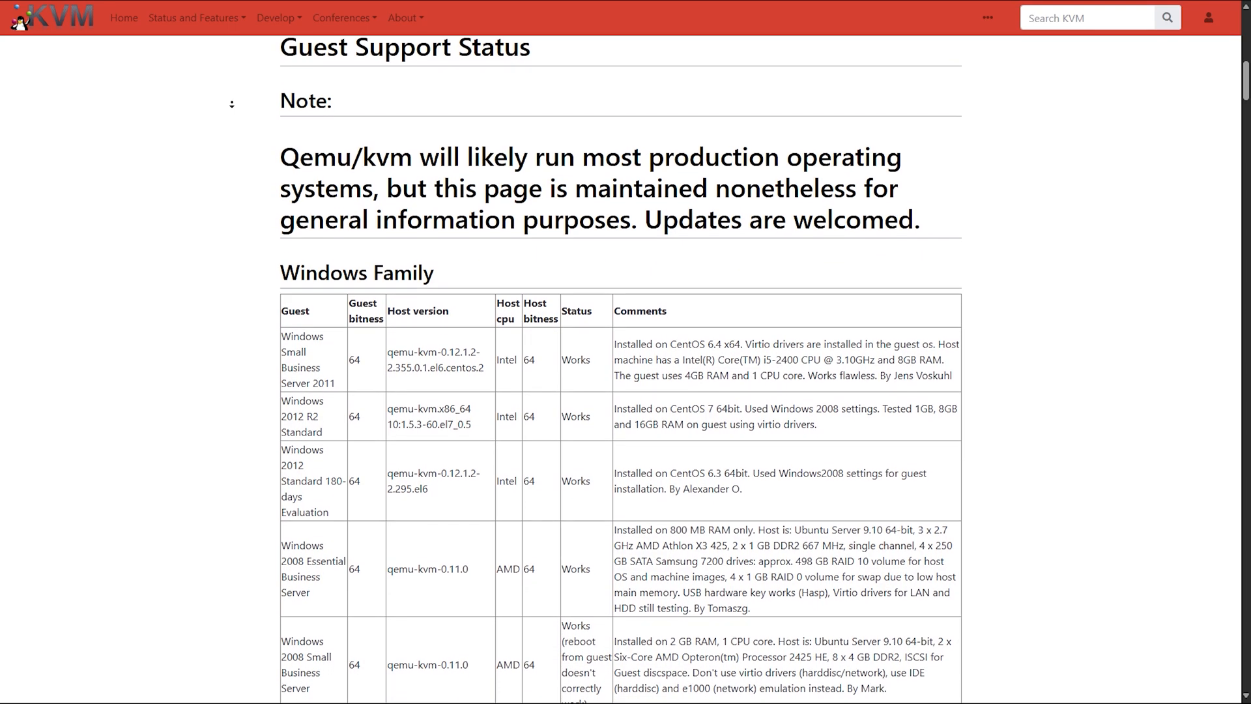
scroll(down, 3)
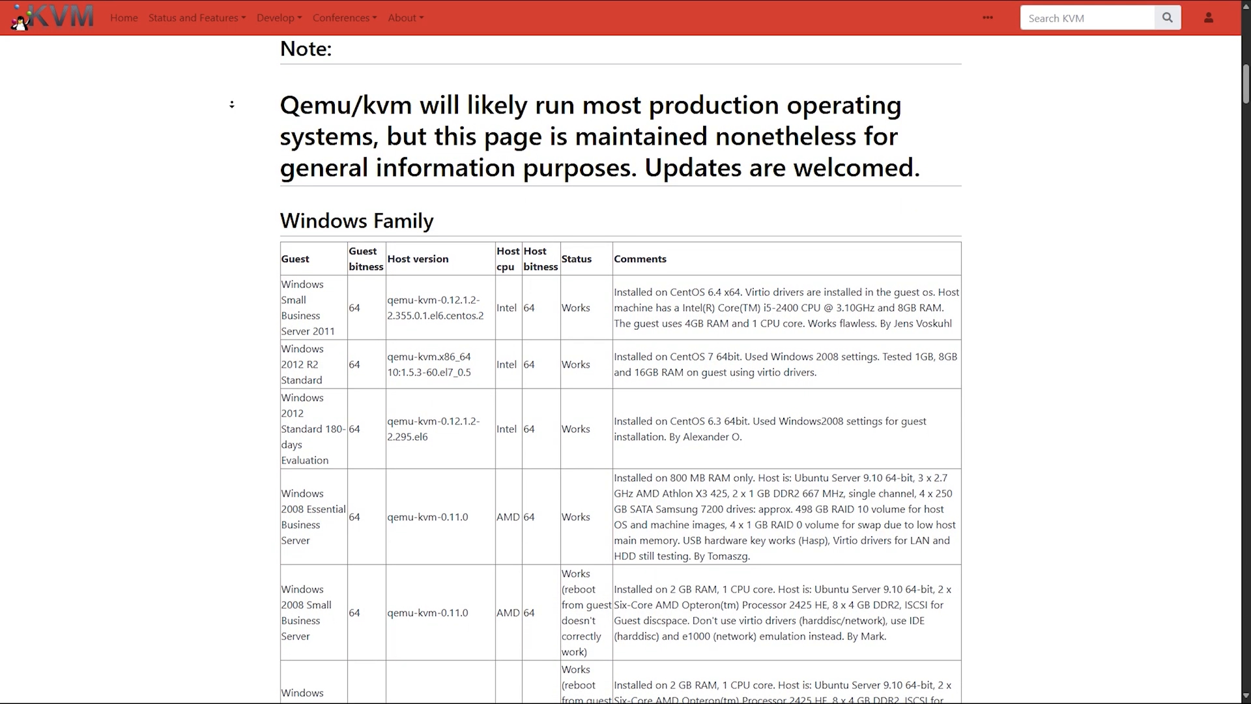
scroll(down, 3)
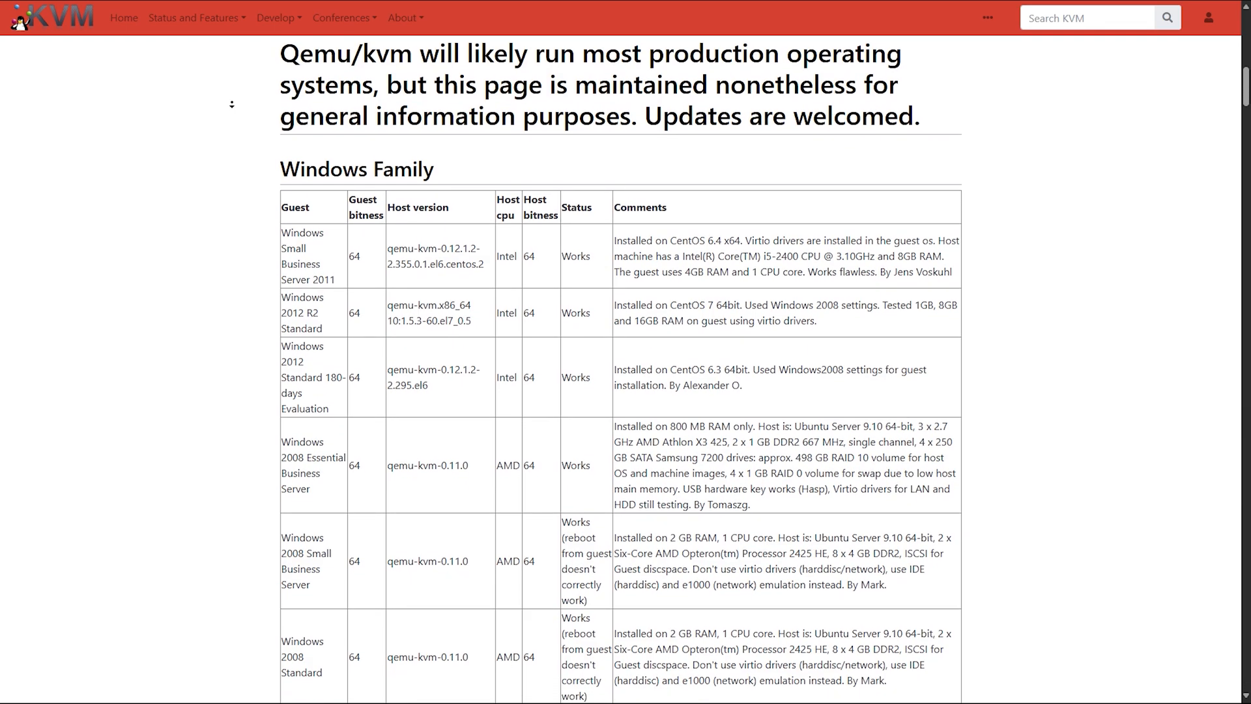
scroll(down, 3)
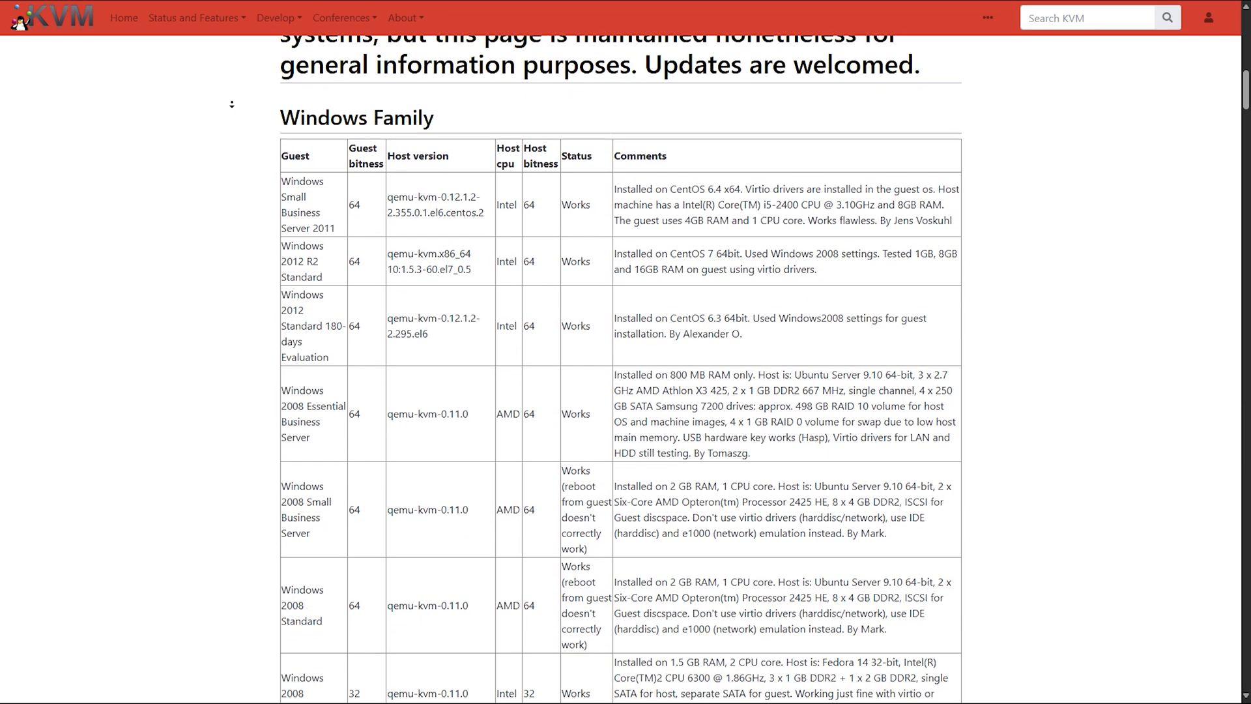
scroll(down, 3)
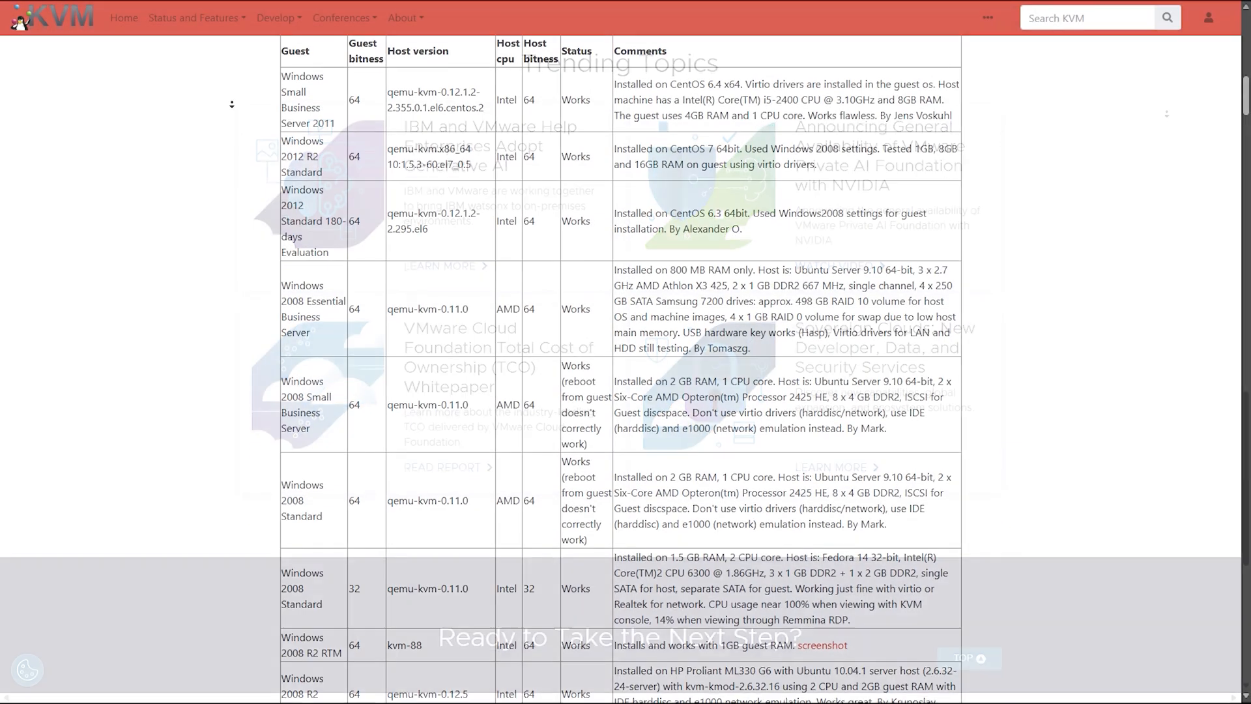
scroll(down, 3)
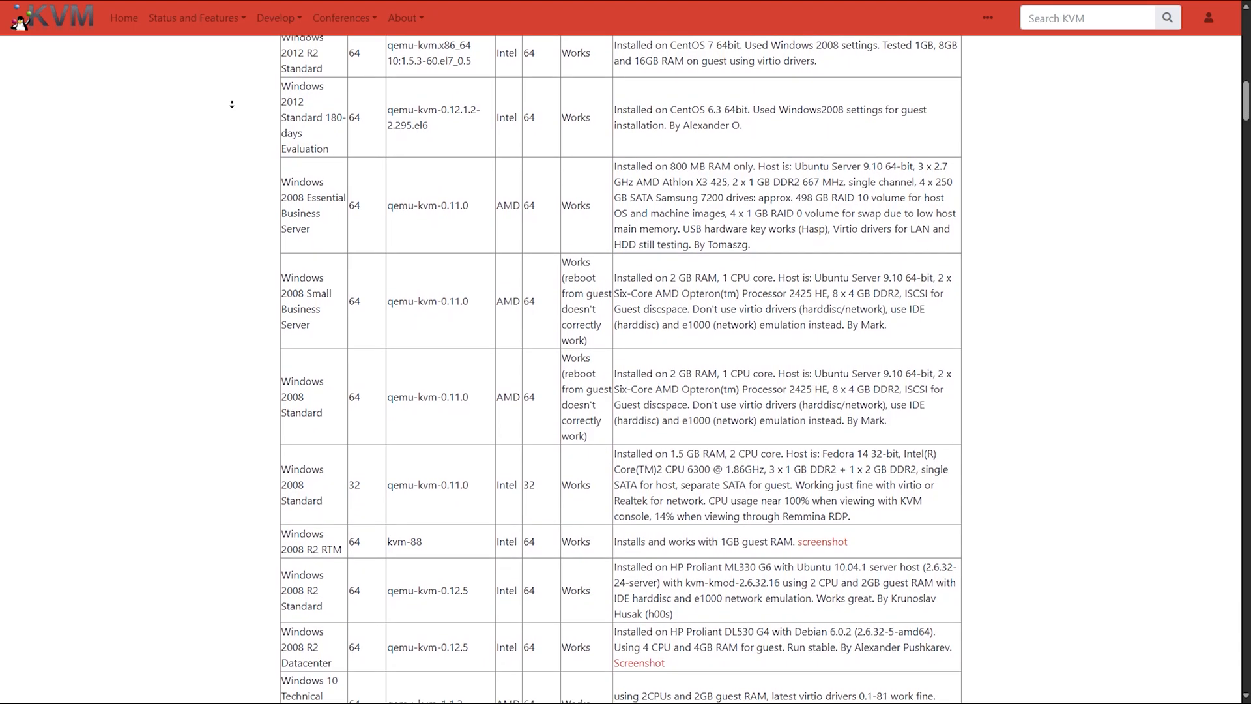
scroll(down, 3)
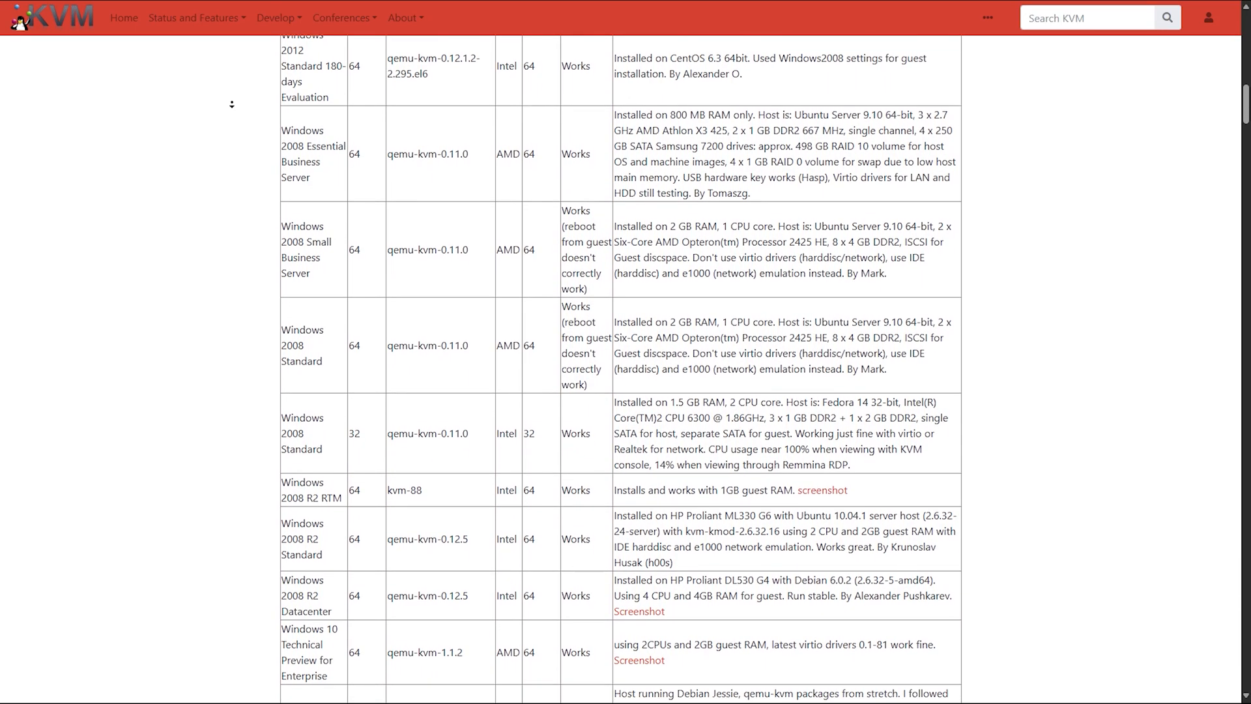
scroll(down, 3)
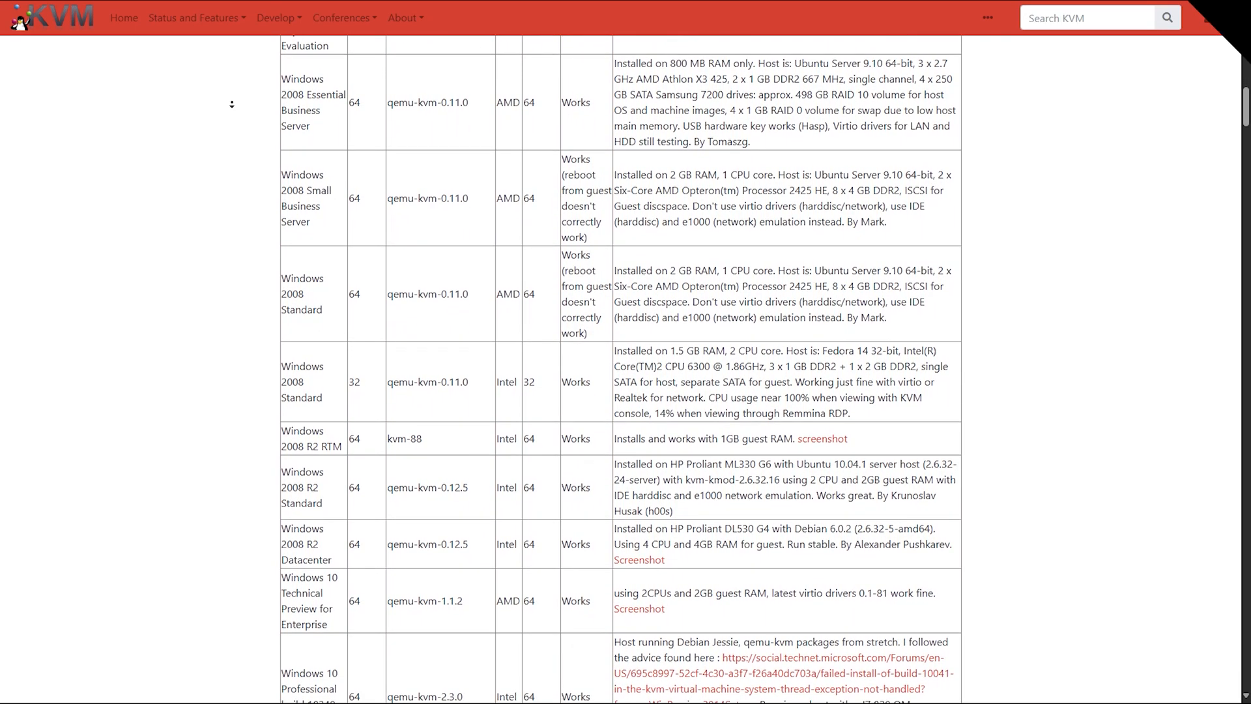